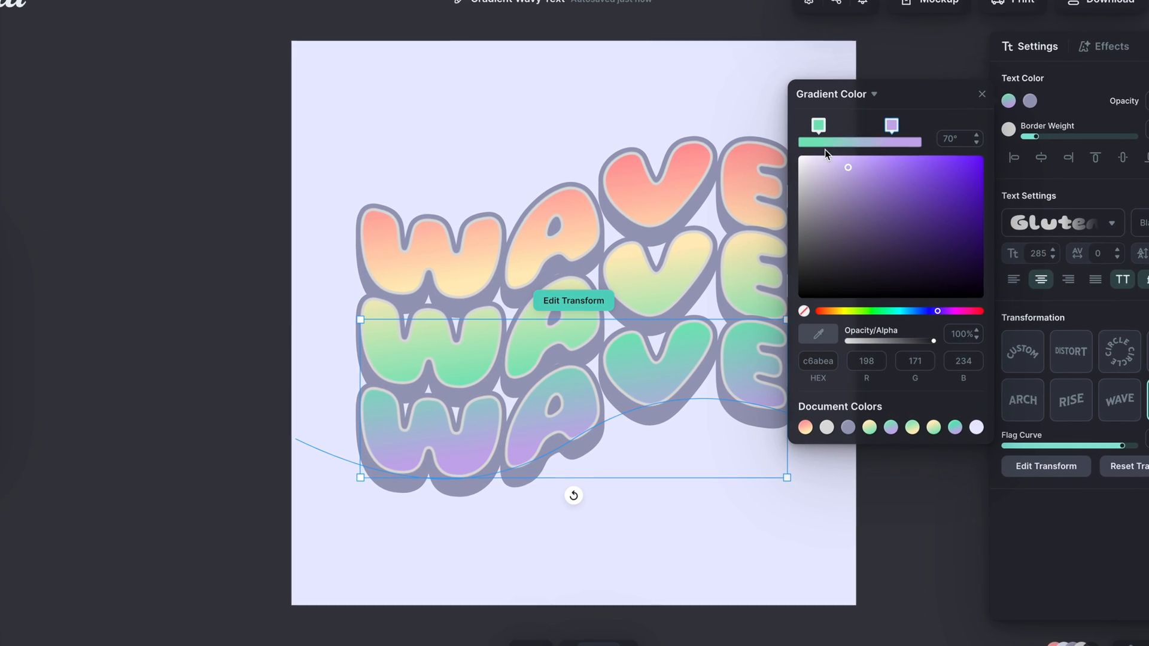
Dismiss the gradient picker and deselect to reveal the three stacked gradient WAVE rows
{"action": "left_click", "coordinate": [982, 93]}
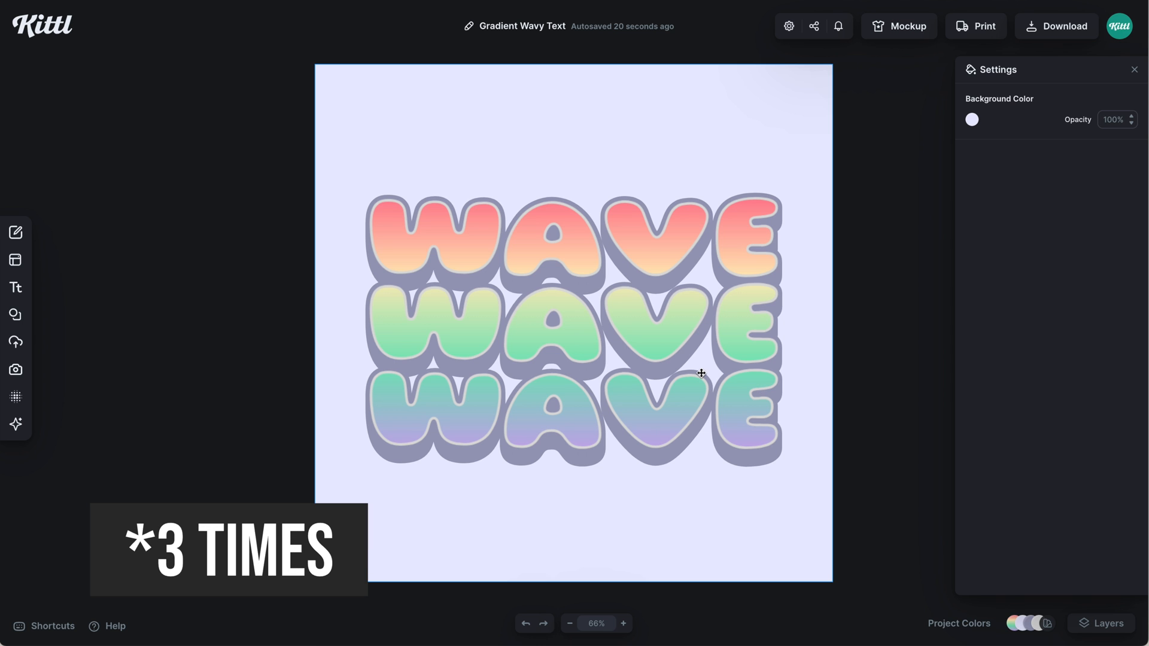
{"action": "mouse_move", "coordinate": [667, 291]}
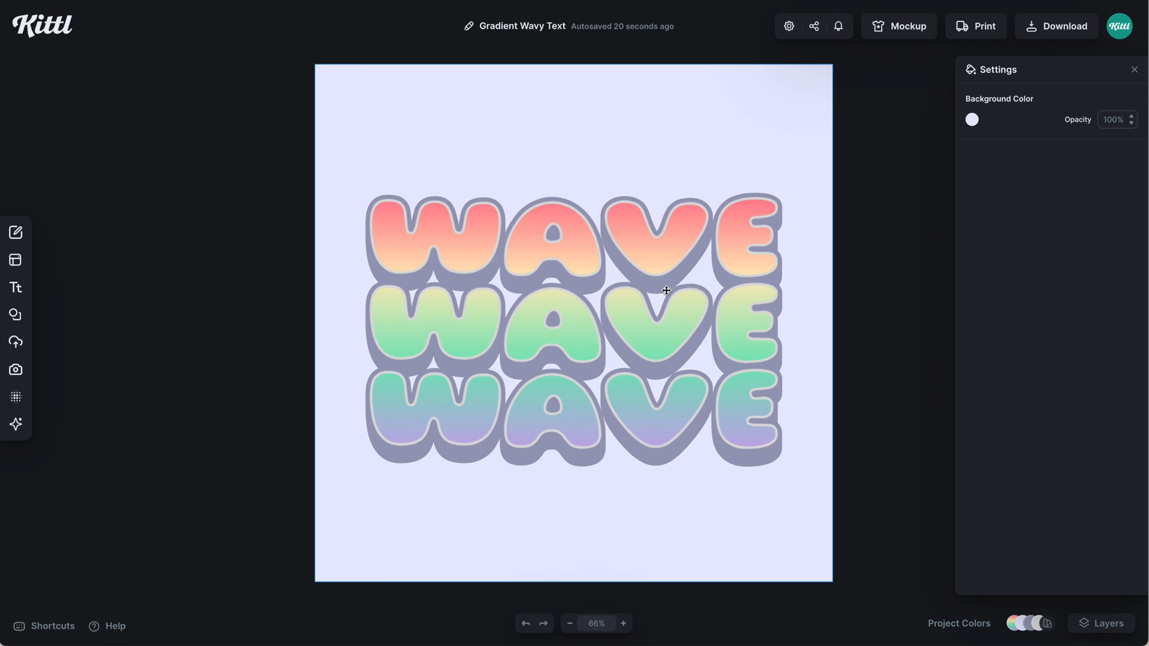
{"action": "mouse_move", "coordinate": [668, 267]}
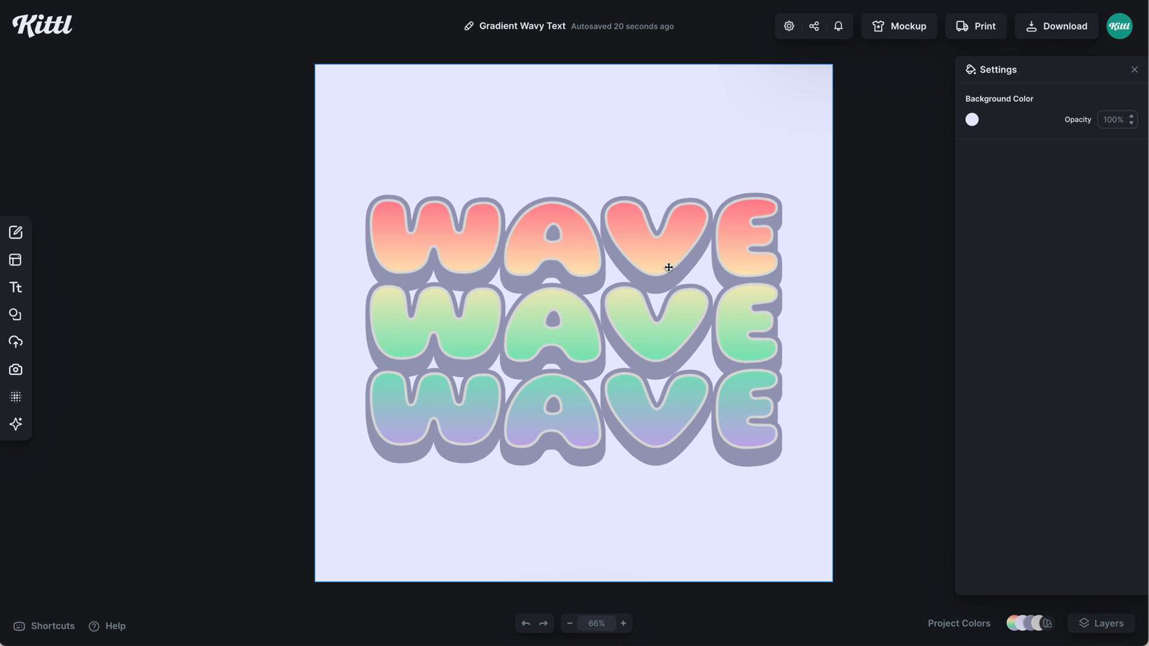
Apply the Flag transformation at 80% curve to the selected WAVE text
{"action": "left_click", "coordinate": [667, 267]}
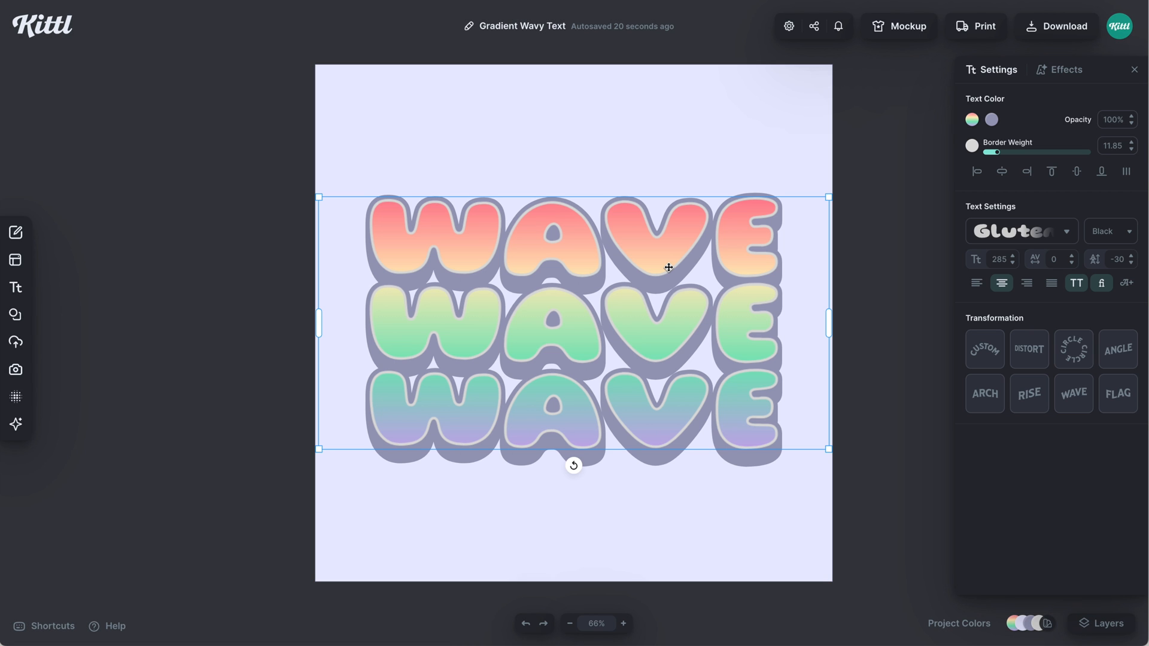
{"action": "left_click", "coordinate": [1117, 394]}
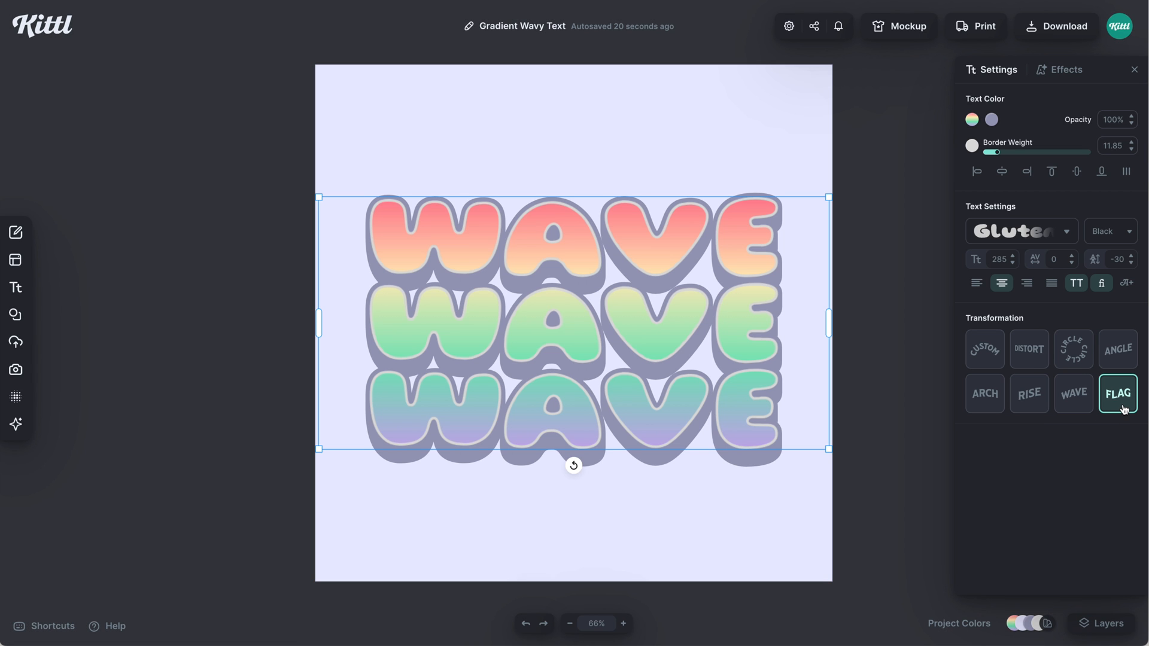
{"action": "left_click", "coordinate": [1029, 393]}
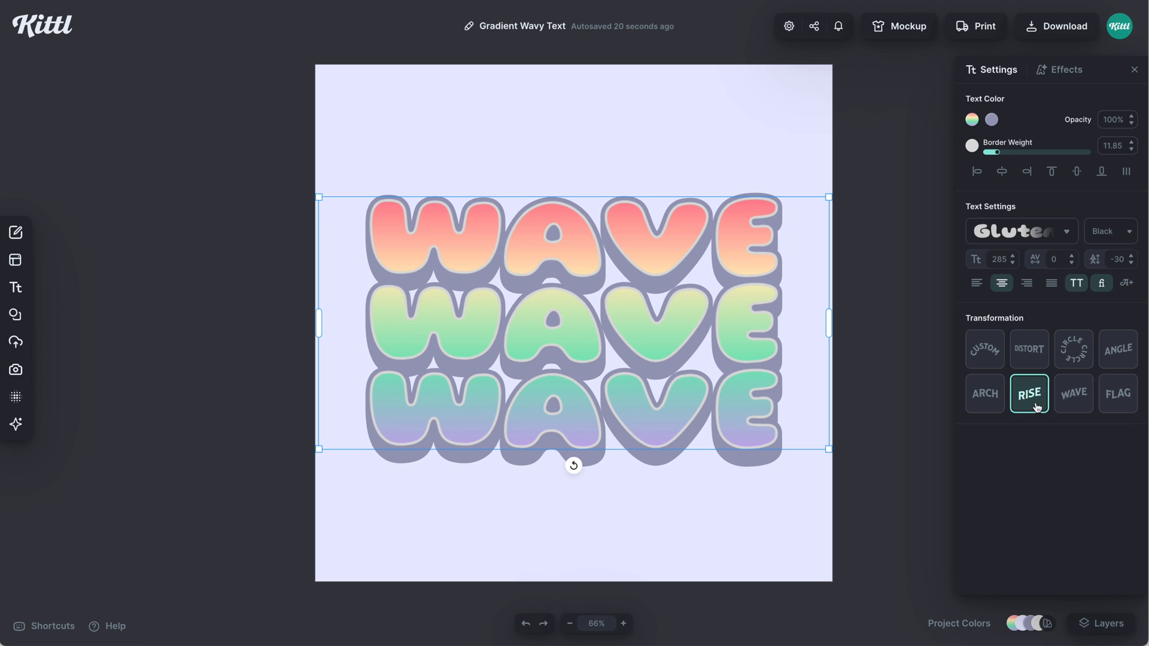
{"action": "left_click", "coordinate": [1118, 394]}
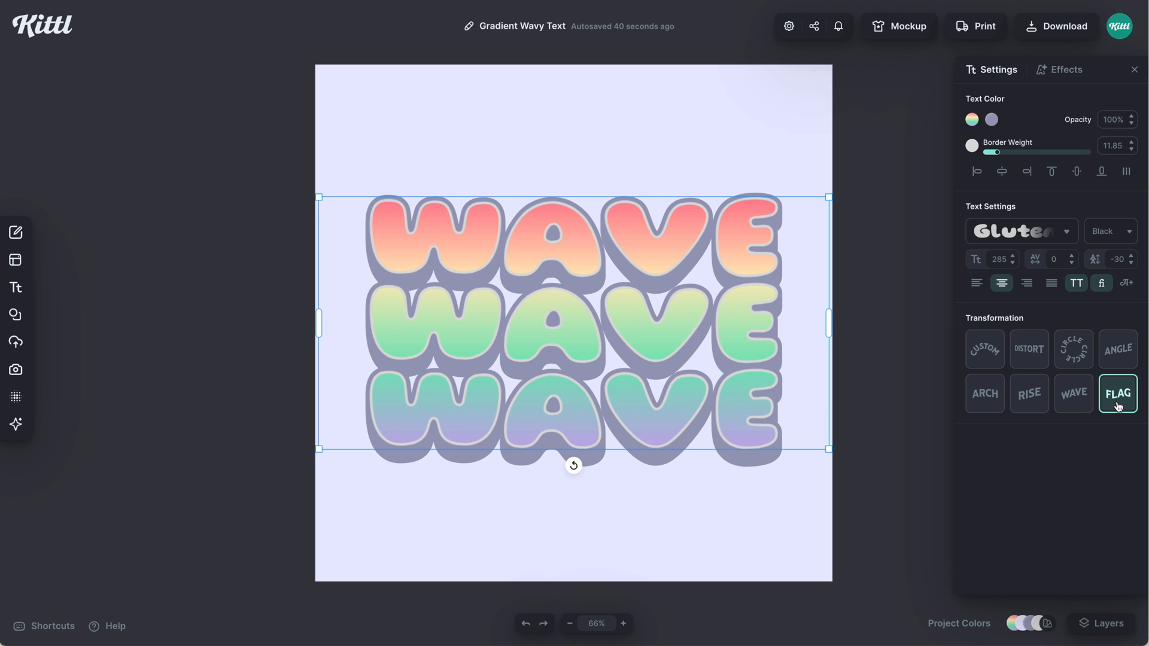
{"action": "left_click", "coordinate": [1116, 393]}
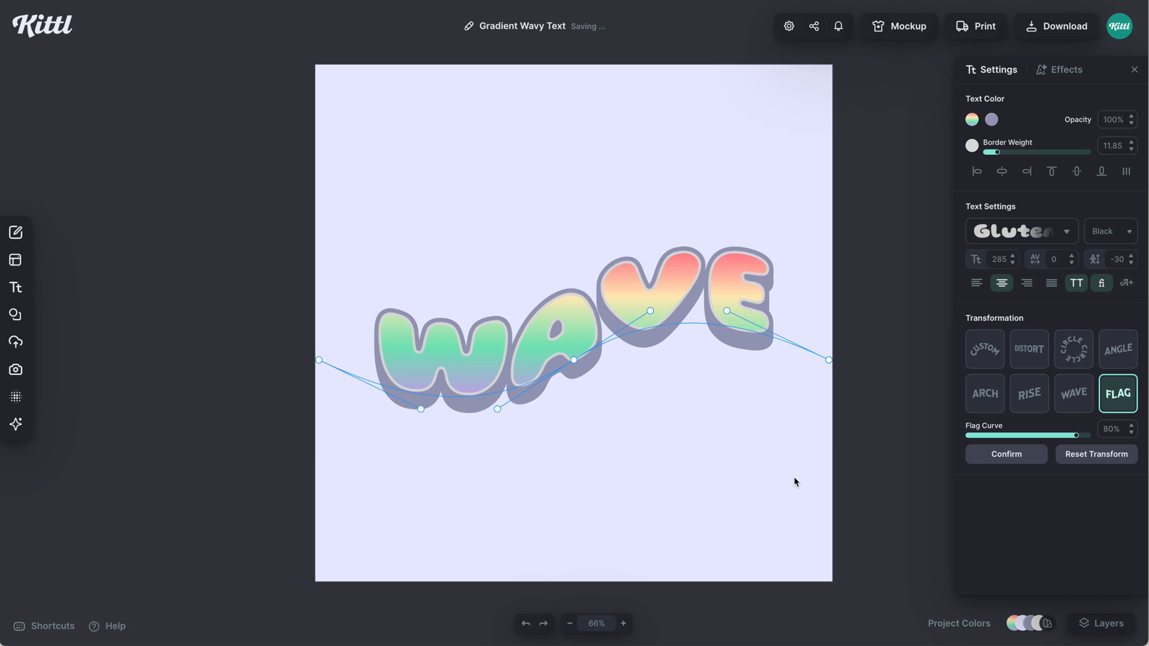
{"action": "mouse_move", "coordinate": [824, 460]}
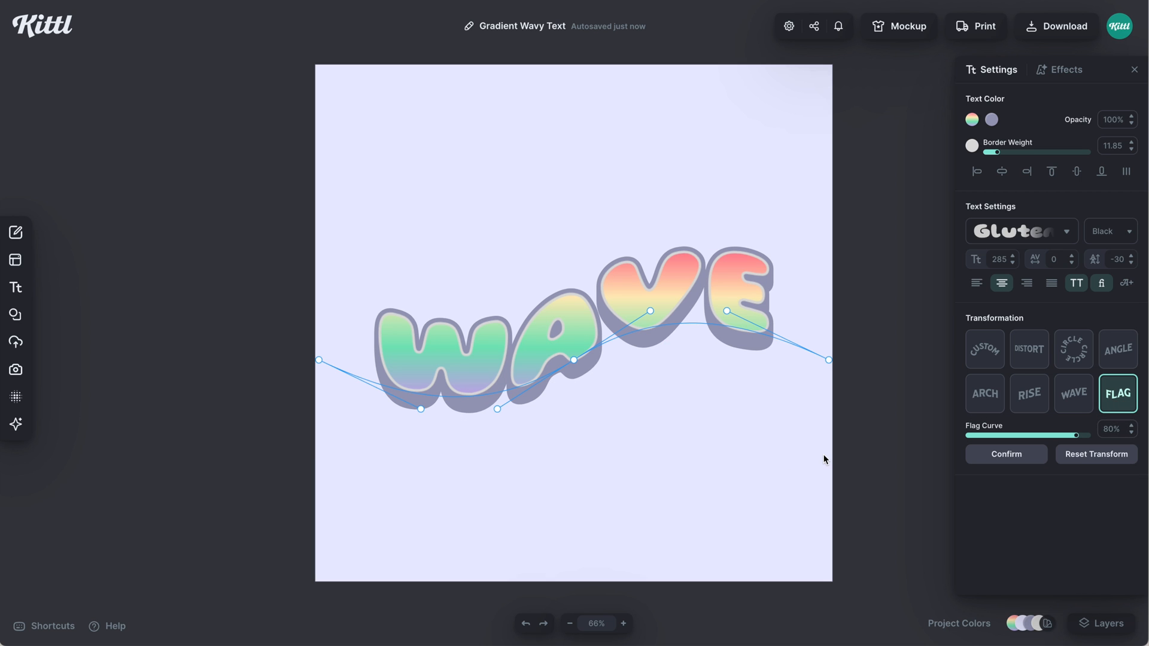
{"action": "mouse_move", "coordinate": [656, 379]}
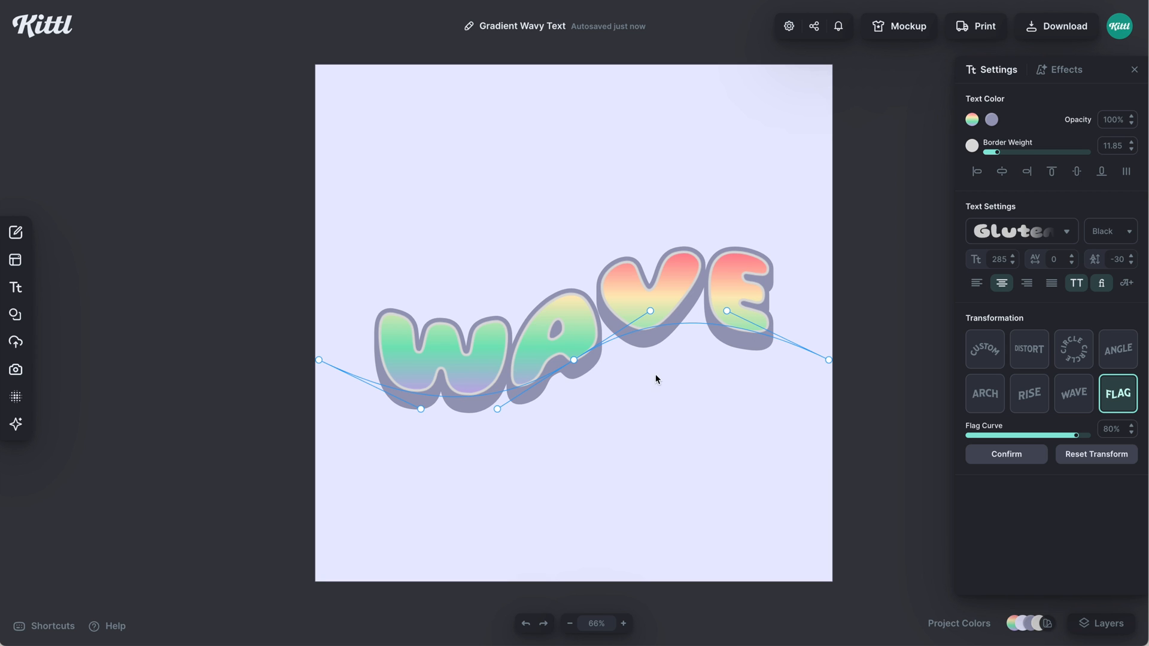
{"action": "mouse_move", "coordinate": [645, 358]}
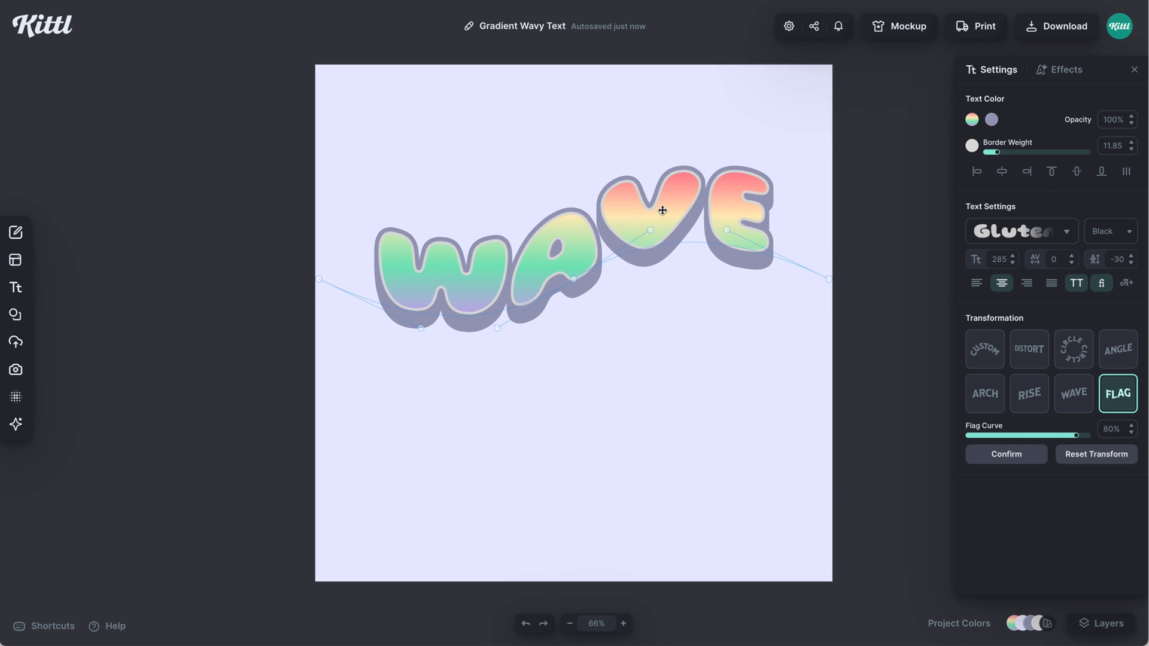
Reposition the flag-curved WAVE text vertically so the three rows form a unified wavy block
{"action": "left_click_drag", "start_coordinate": [649, 230], "coordinate": [649, 272]}
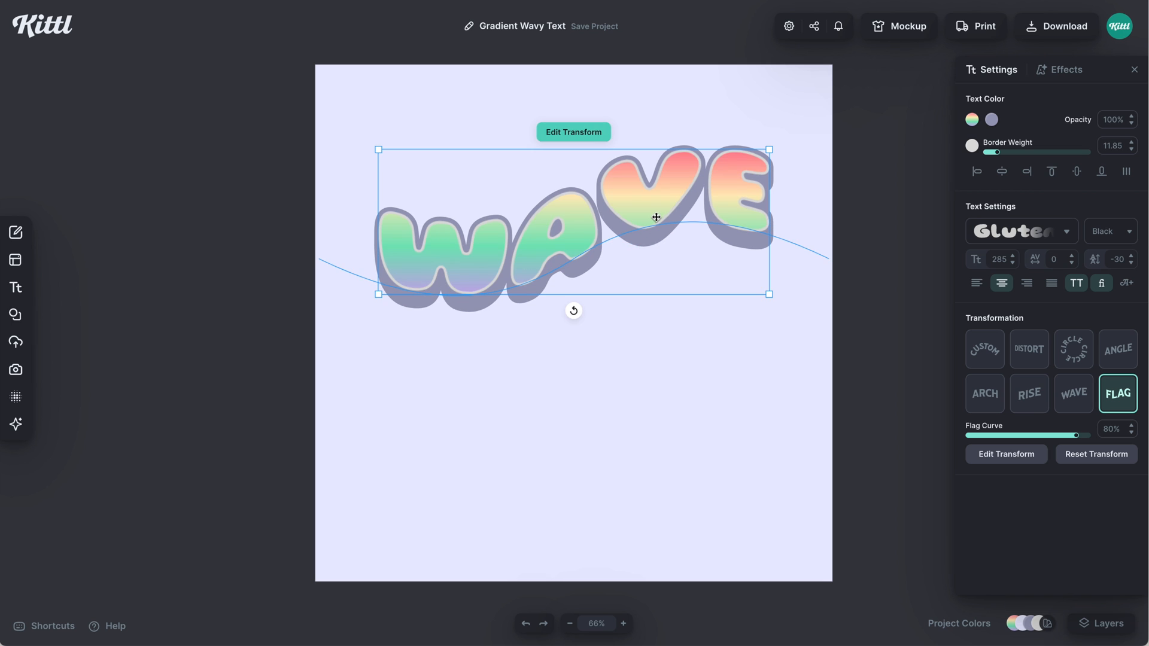
{"action": "left_click_drag", "start_coordinate": [656, 217], "coordinate": [651, 298]}
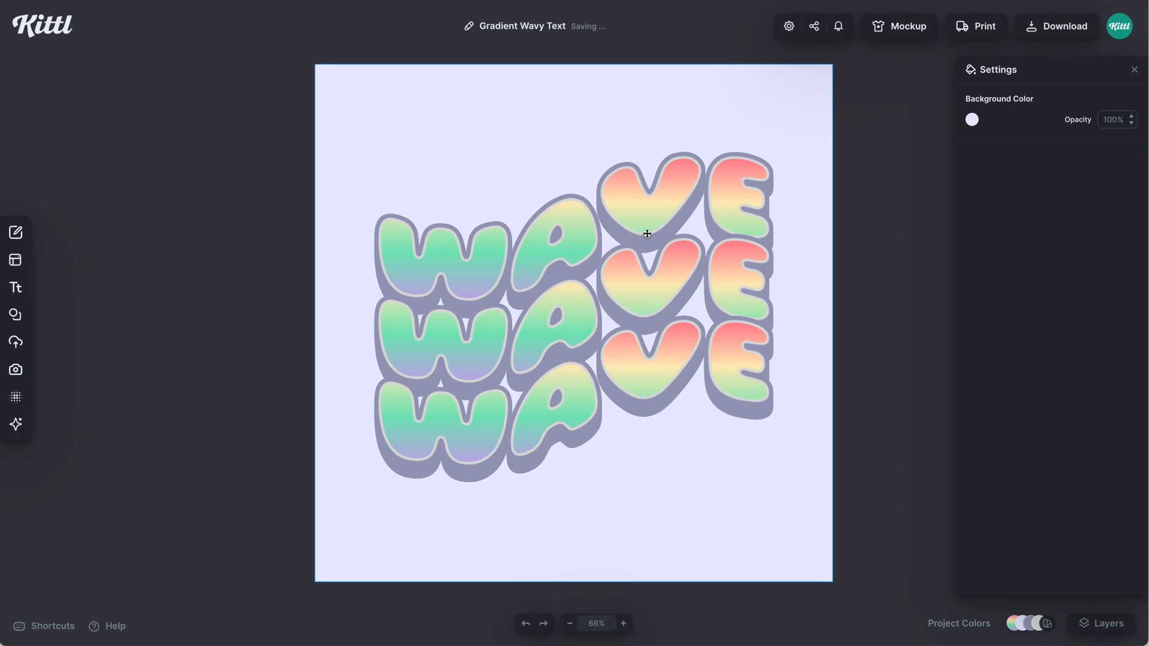
{"action": "mouse_move", "coordinate": [605, 441]}
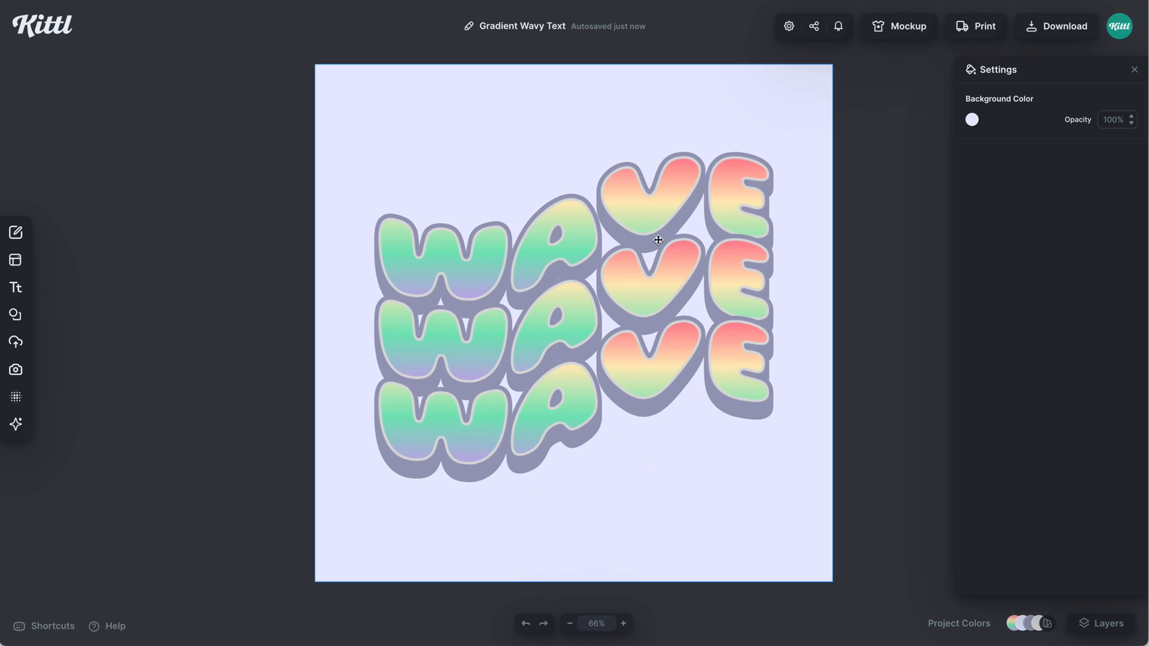
{"action": "mouse_move", "coordinate": [665, 260]}
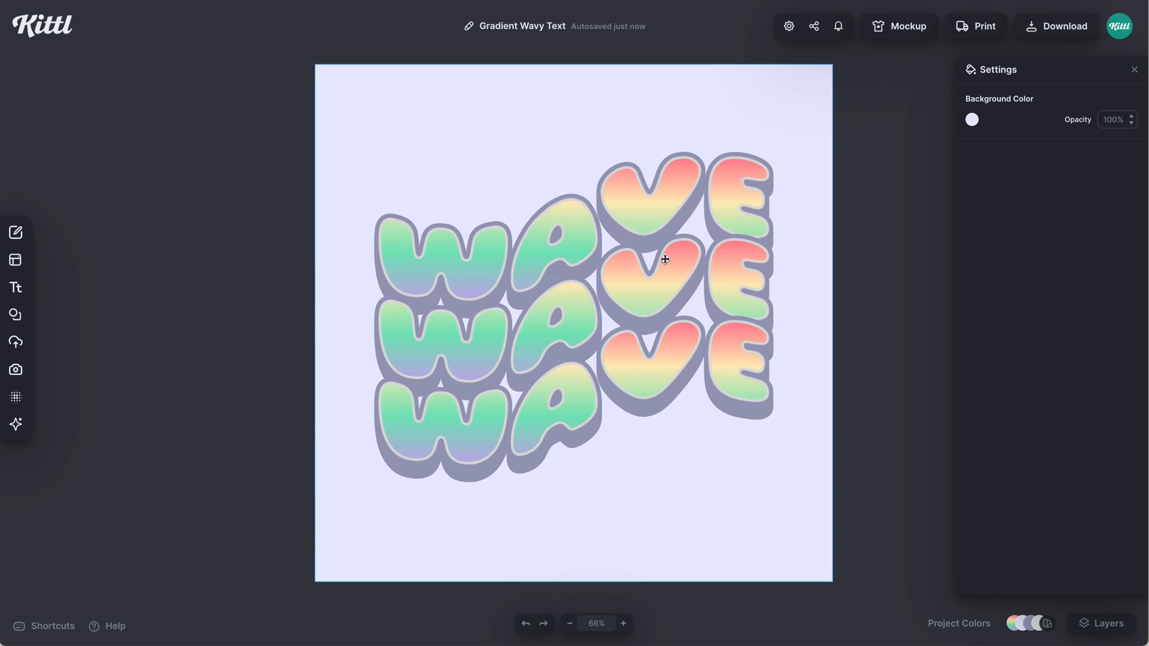
{"action": "mouse_move", "coordinate": [504, 466]}
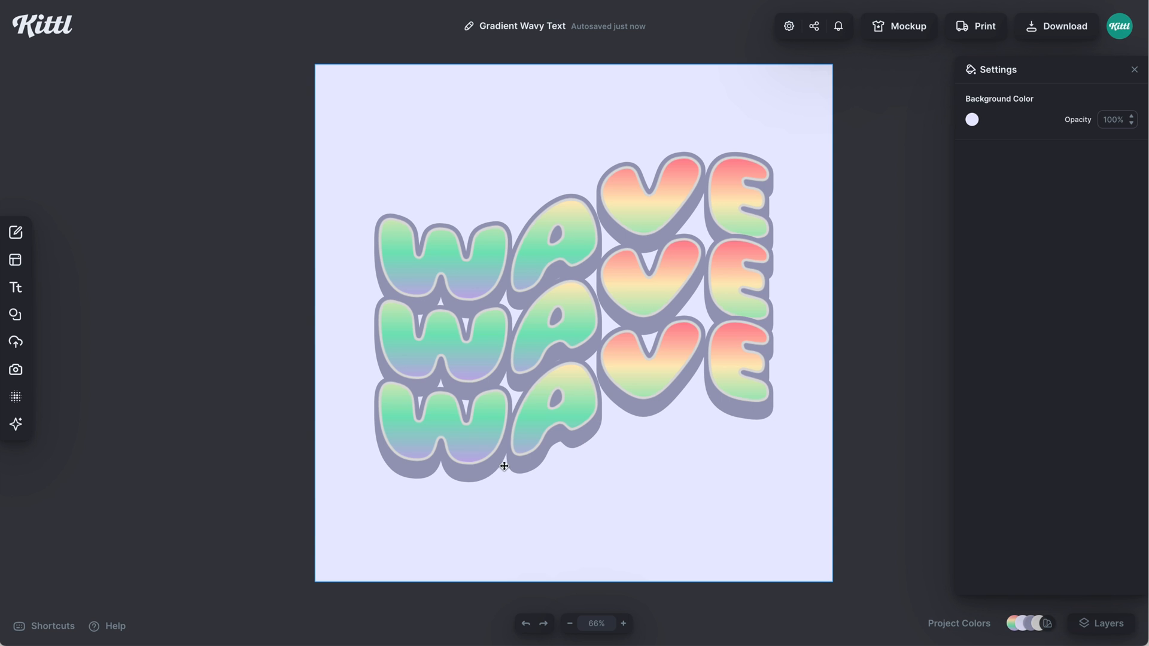
{"action": "mouse_move", "coordinate": [672, 188]}
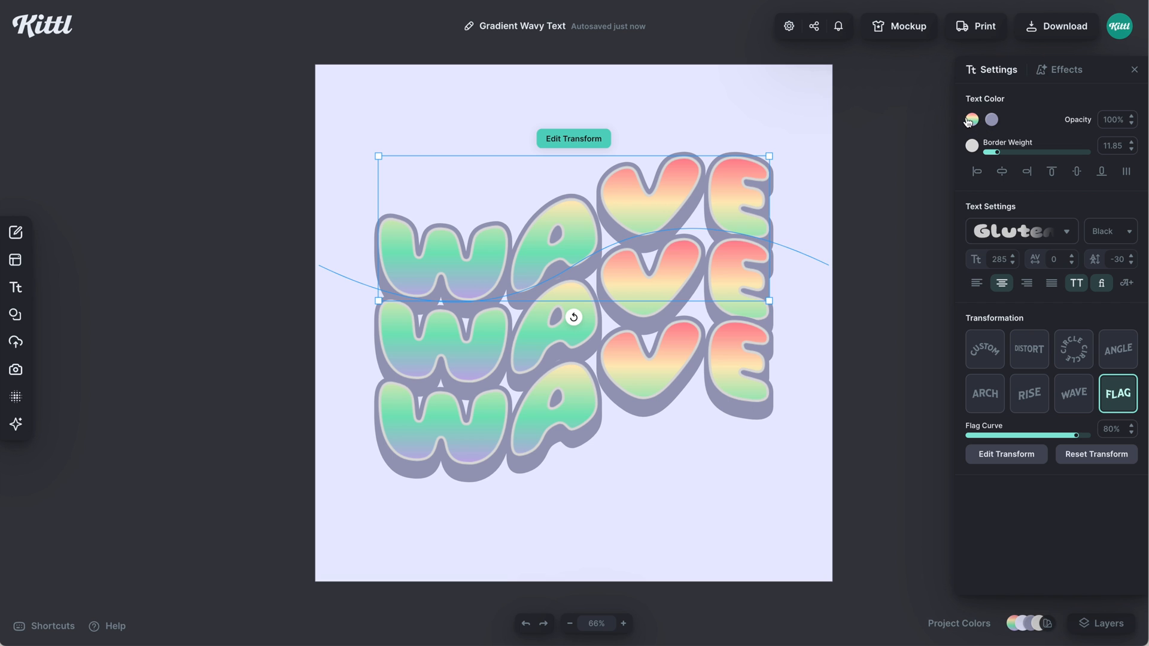
Reduce the top WAVE's gradient to pink-to-yellow at a 70° angle with the yellow stop shifted left
{"action": "left_click", "coordinate": [972, 120]}
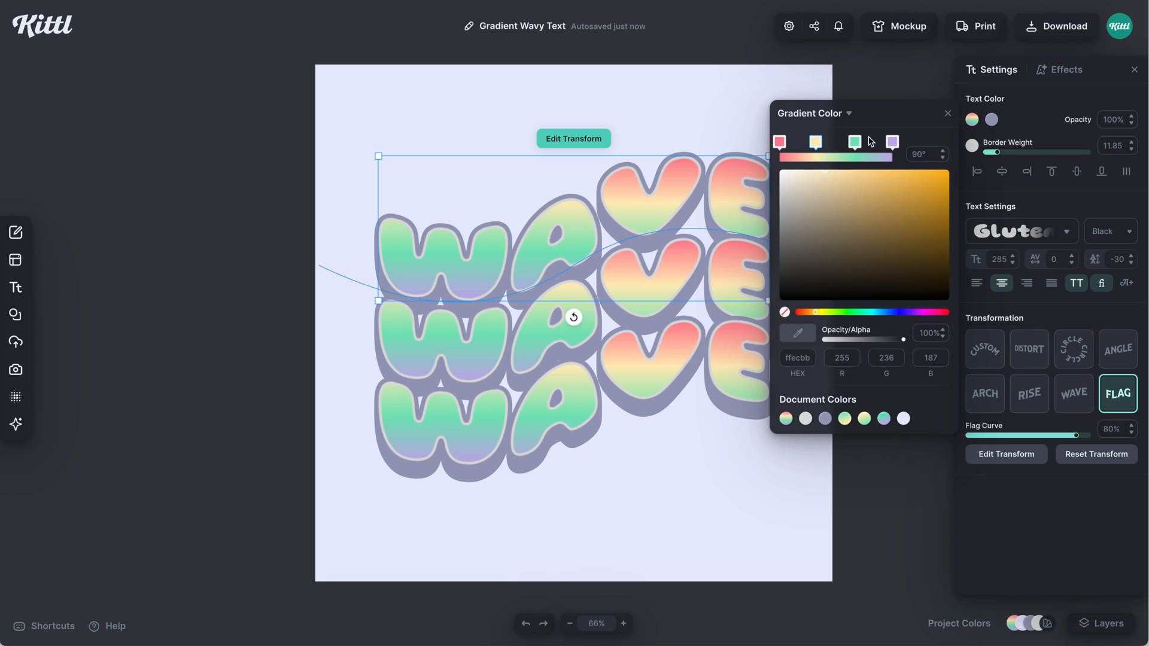
{"action": "left_click", "coordinate": [892, 143]}
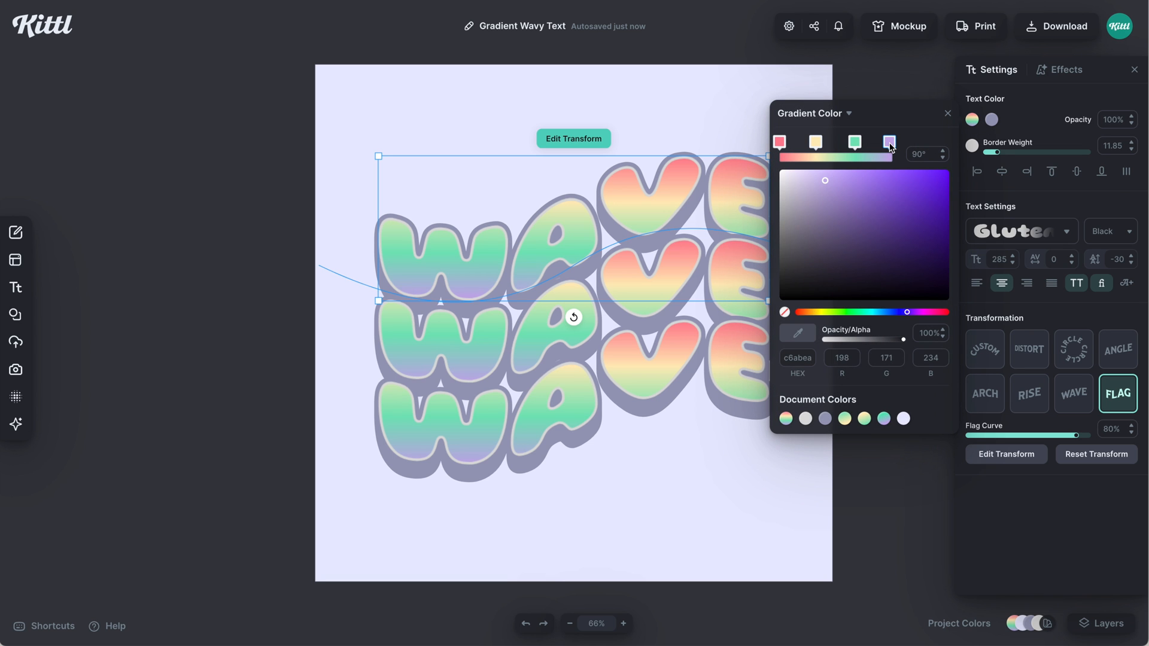
{"action": "left_click", "coordinate": [853, 142]}
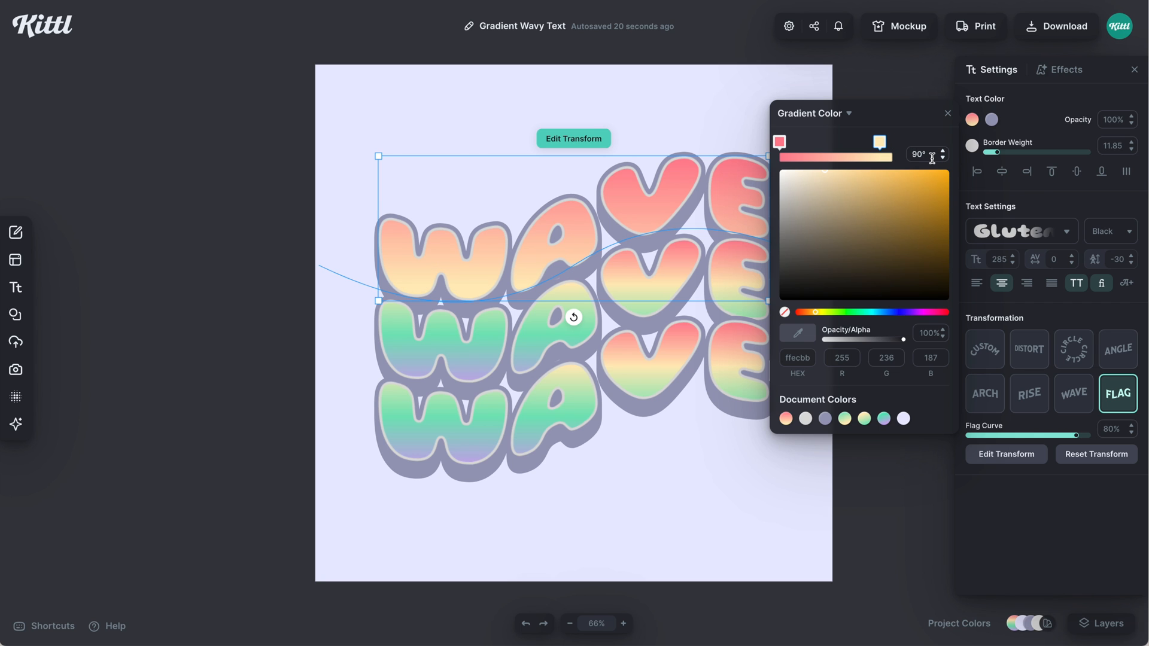
{"action": "left_click", "coordinate": [925, 155]}
{"action": "type", "text": "70"}
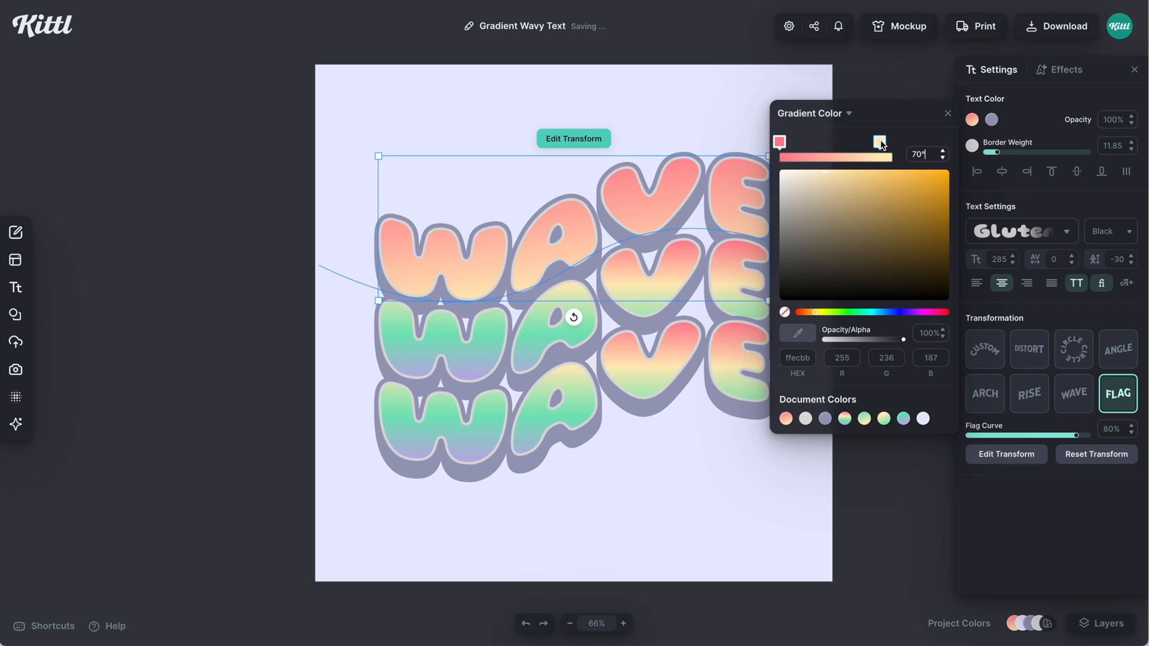
{"action": "left_click_drag", "start_coordinate": [880, 143], "coordinate": [855, 142]}
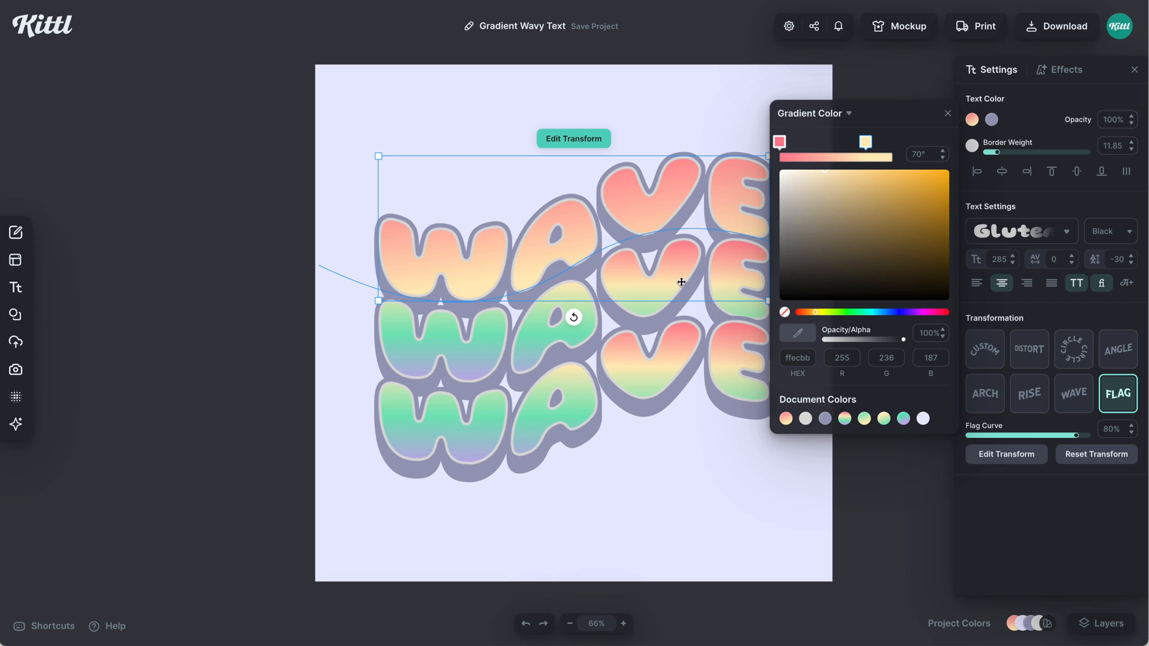
{"action": "left_click", "coordinate": [972, 119]}
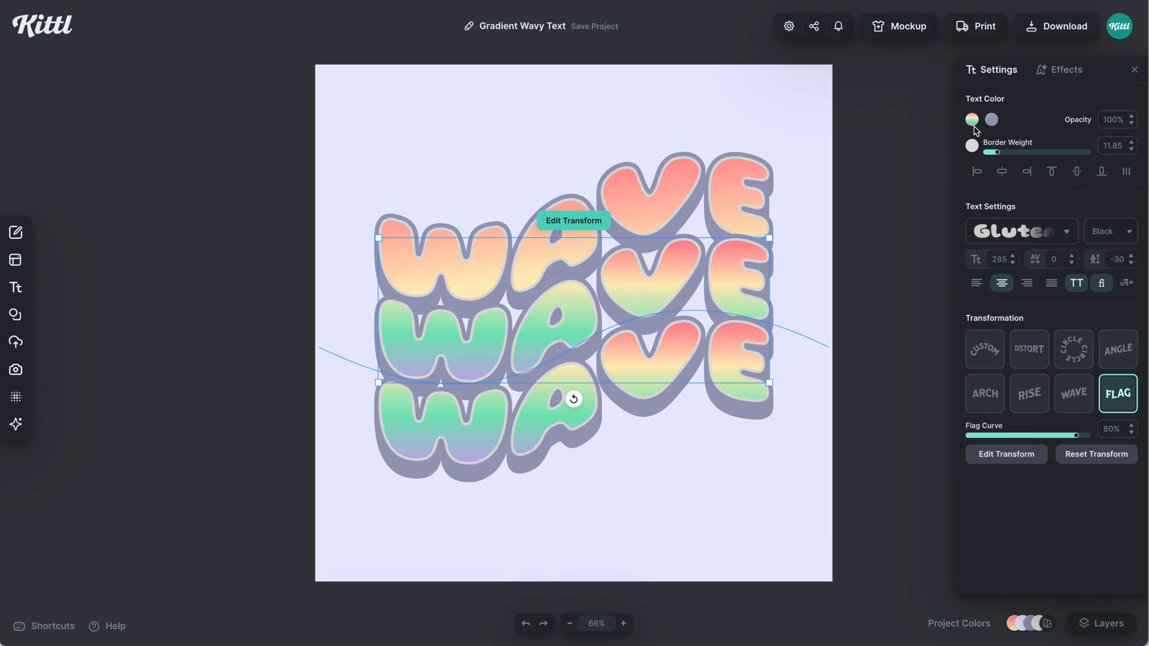
Reduce the middle WAVE's gradient to two stops, yellow to green
{"action": "left_click", "coordinate": [972, 119]}
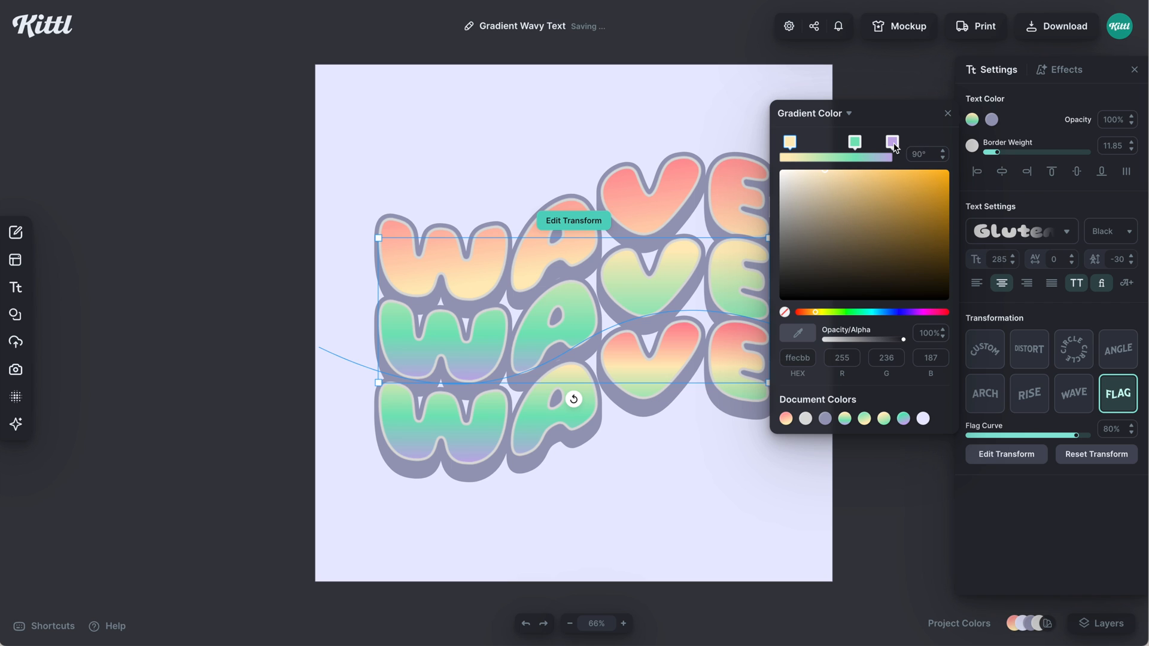
{"action": "left_click", "coordinate": [853, 142]}
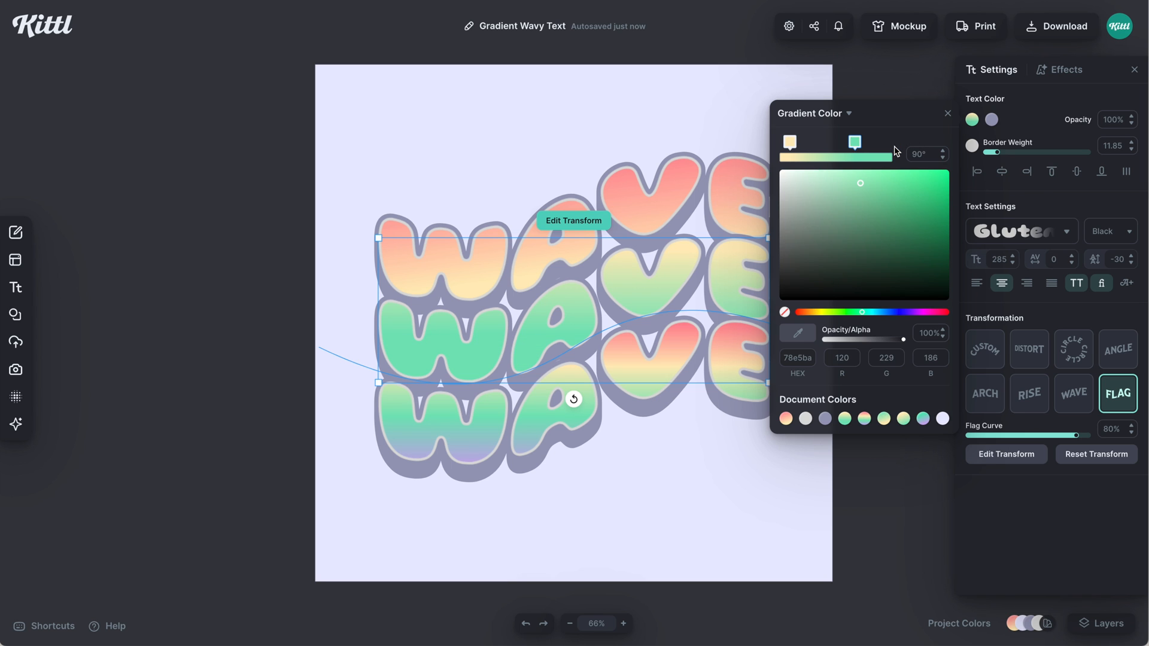
{"action": "mouse_move", "coordinate": [873, 145]}
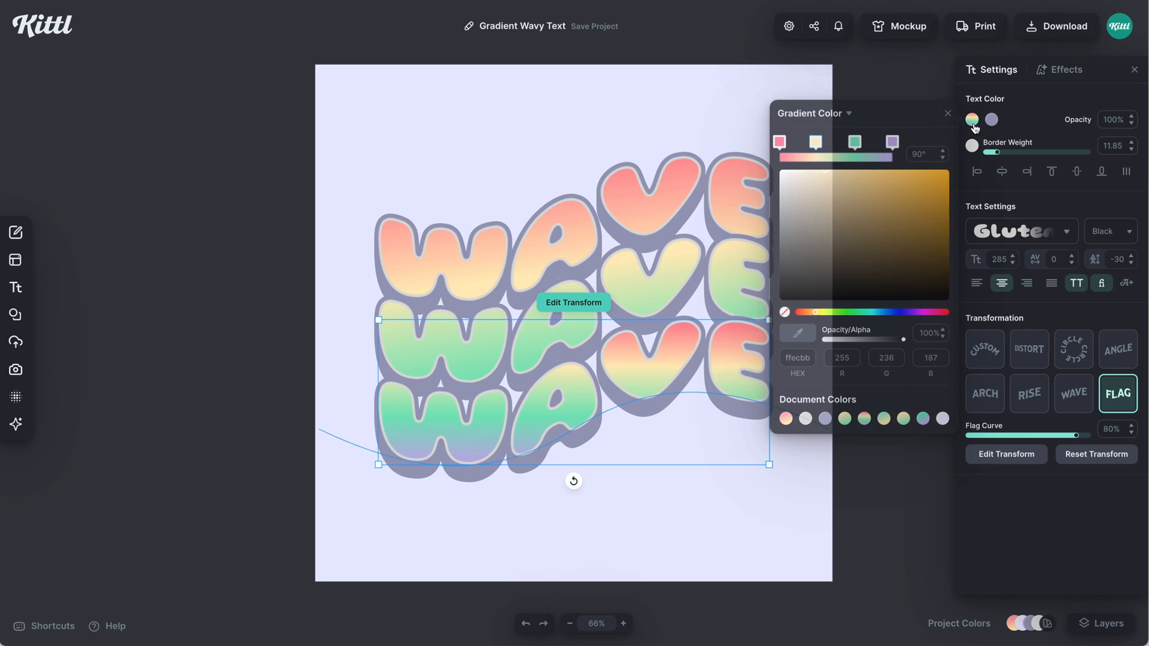
Reduce the bottom WAVE's gradient to green-to-purple at 70° and deselect to view the result
{"action": "left_click", "coordinate": [814, 143]}
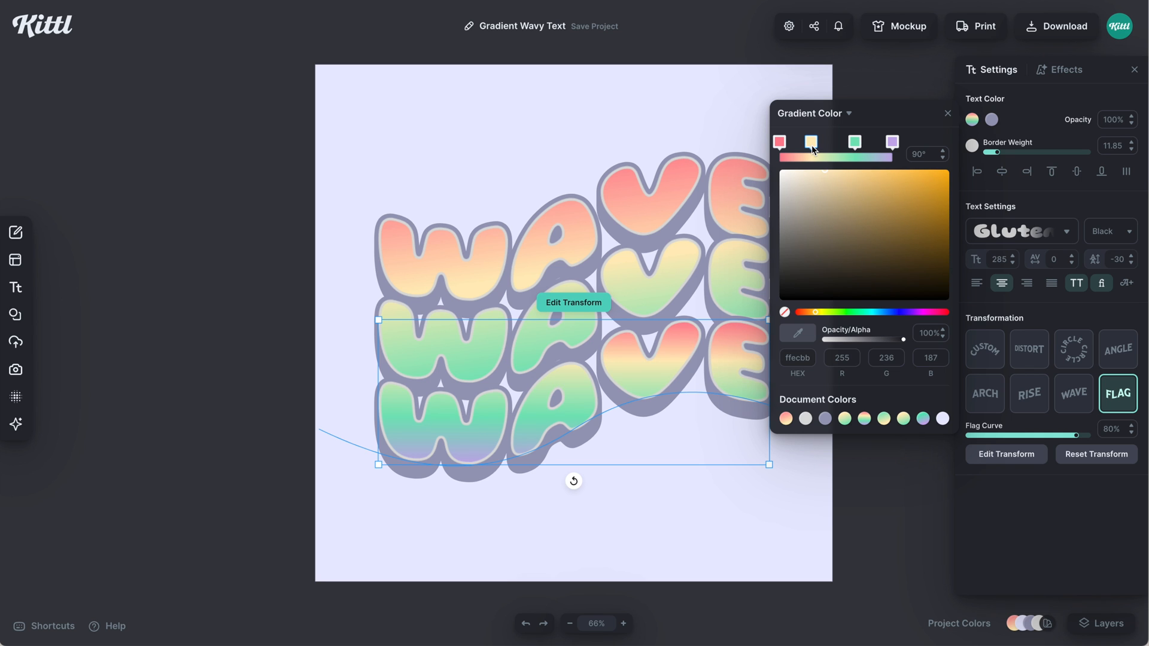
{"action": "left_click", "coordinate": [779, 142]}
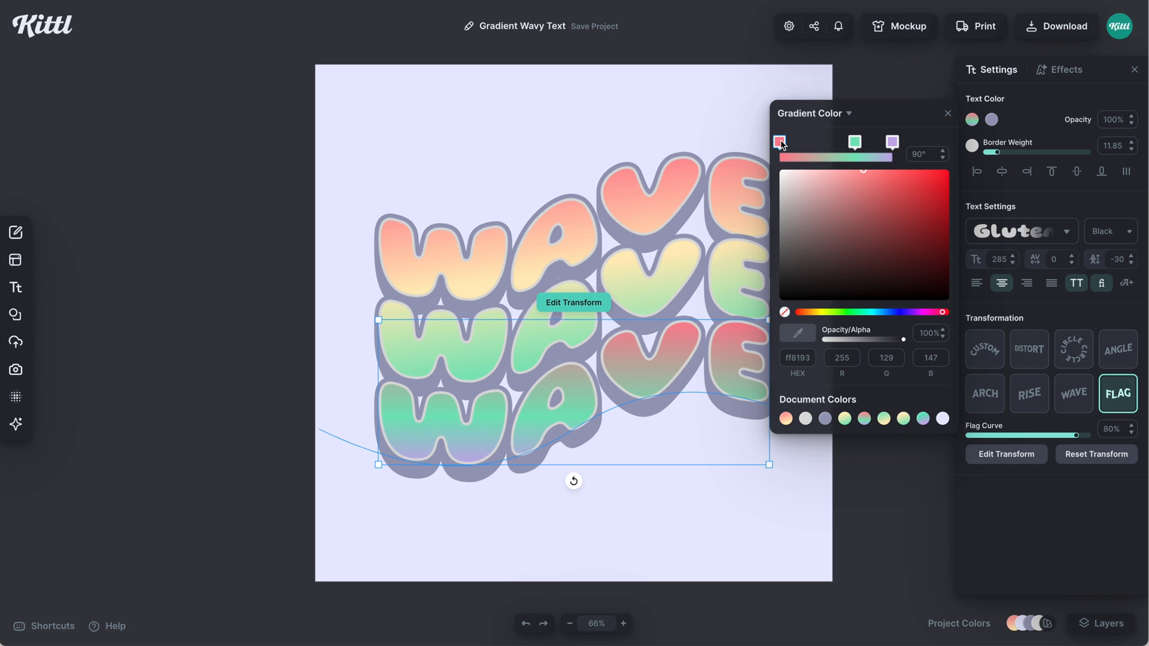
{"action": "left_click", "coordinate": [854, 143]}
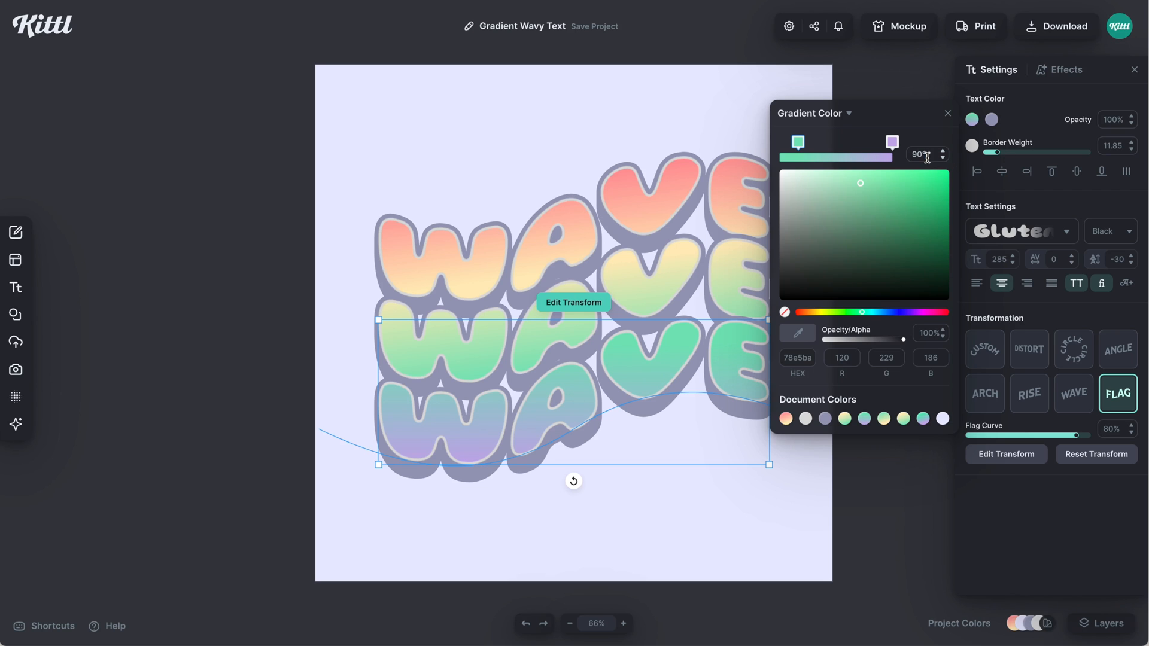
{"action": "left_click", "coordinate": [944, 158]}
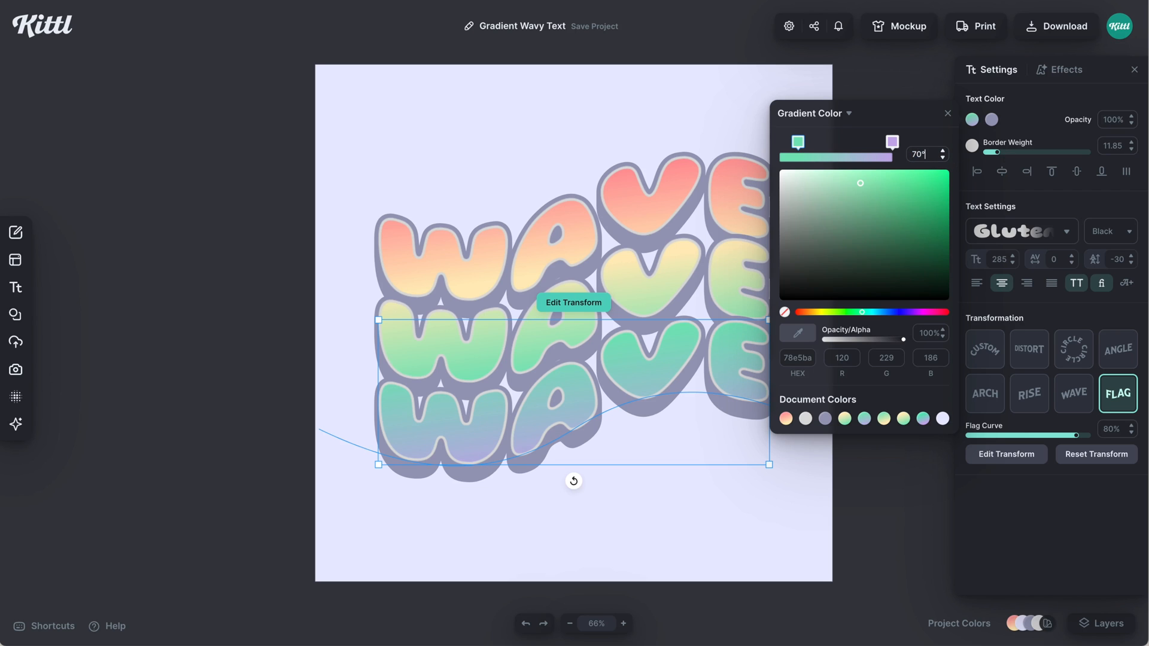
{"action": "mouse_move", "coordinate": [905, 137]}
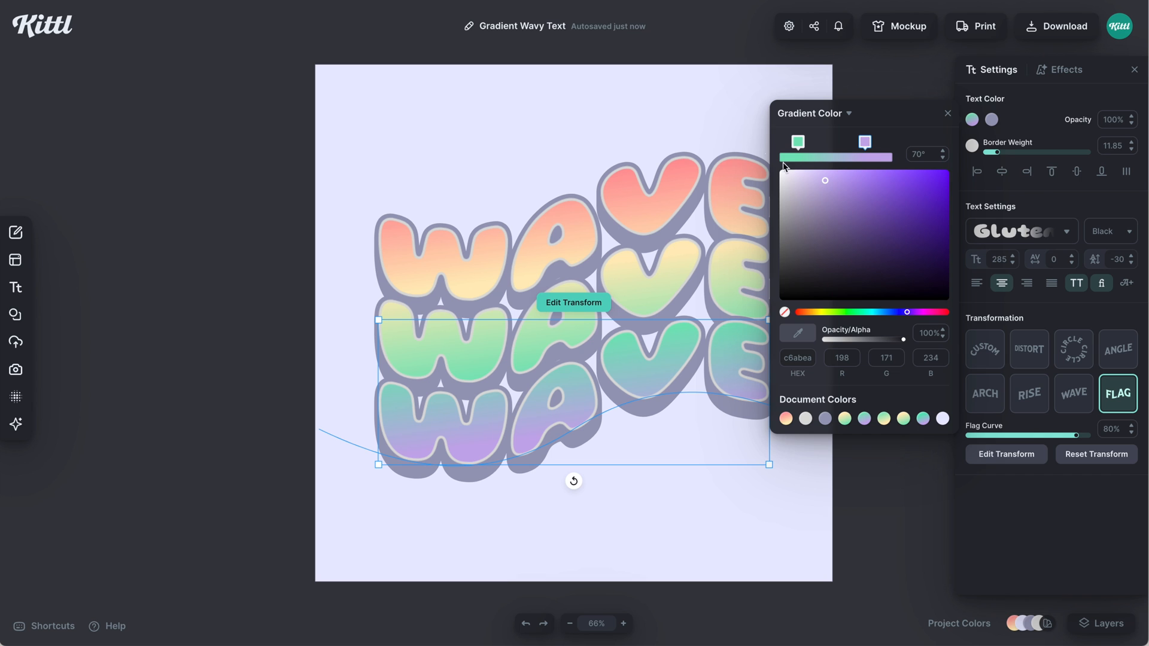
{"action": "left_click", "coordinate": [871, 251]}
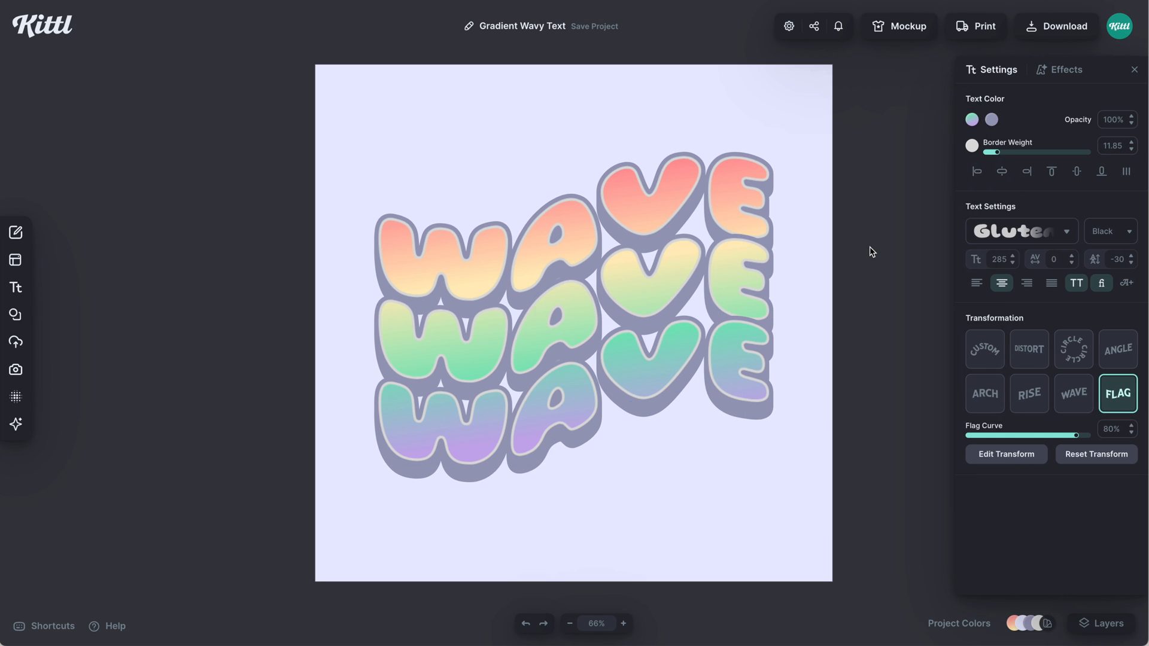